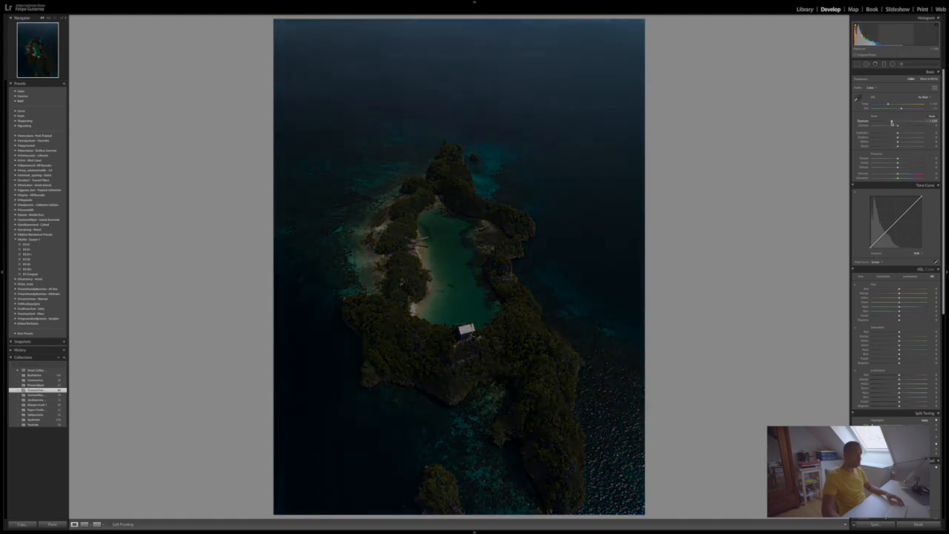
Lower the Exposure slider to test it, then raise it again to brighten the island photo.
drag(901, 119, 886, 119)
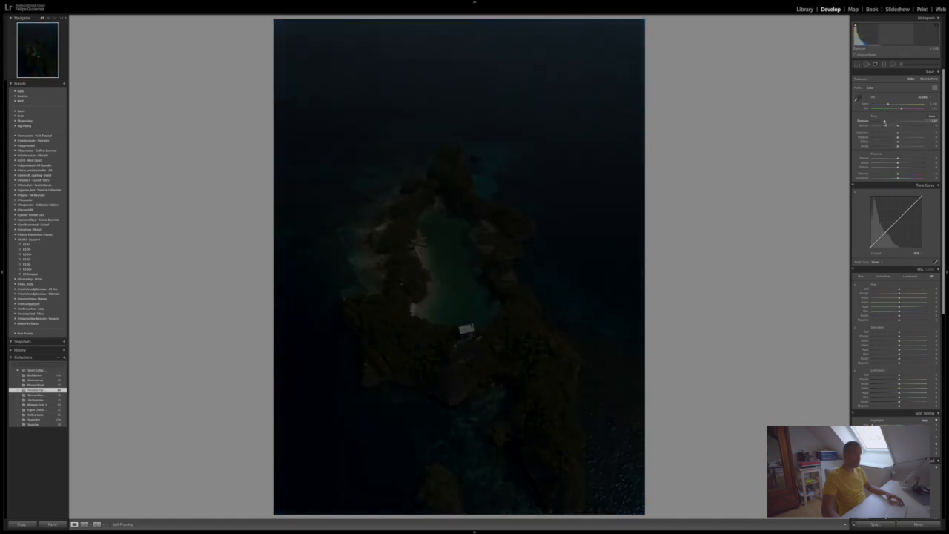
drag(887, 119, 900, 118)
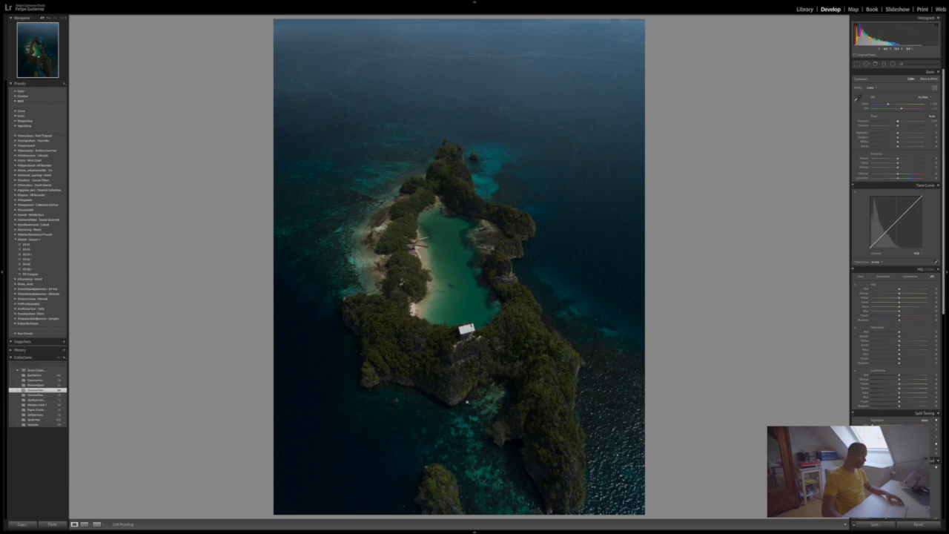
mouse_move(380, 184)
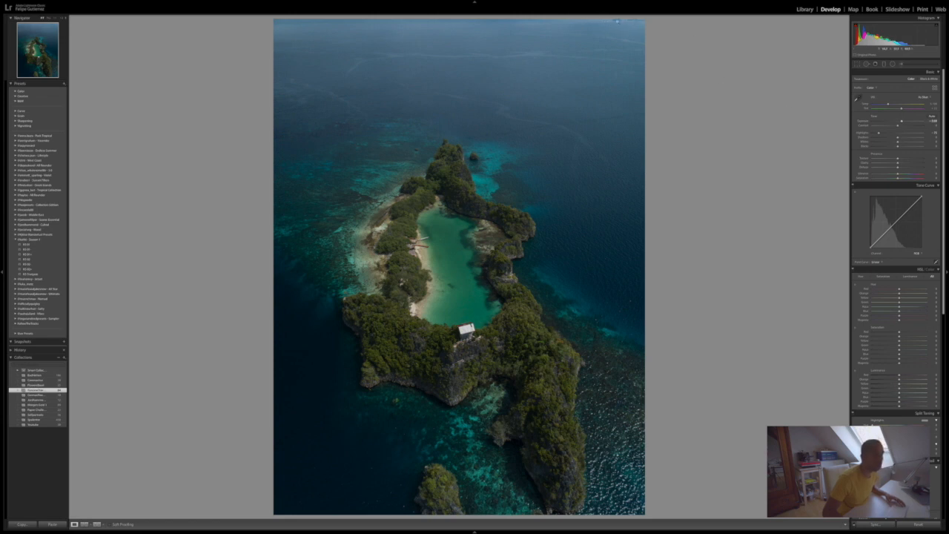
Apply a tighter portrait crop centred on the island.
click(857, 63)
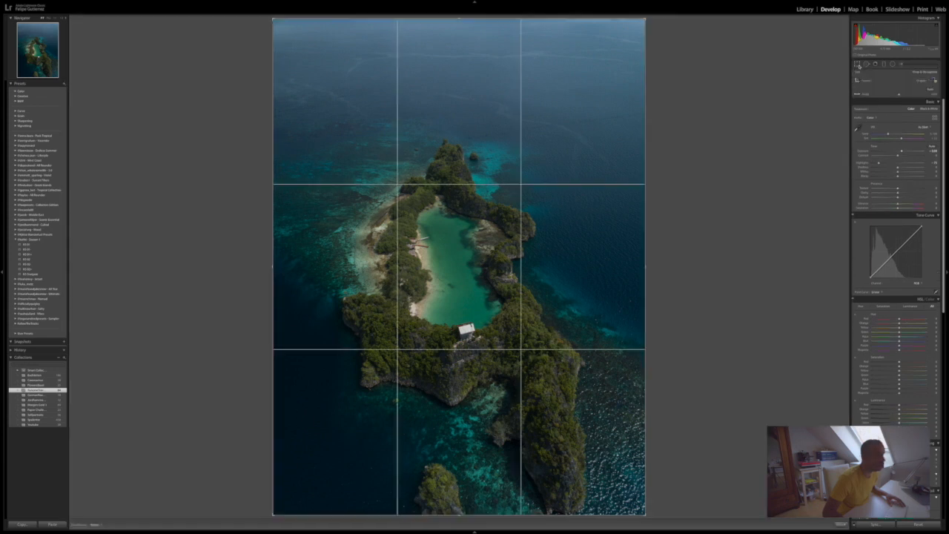
click(920, 82)
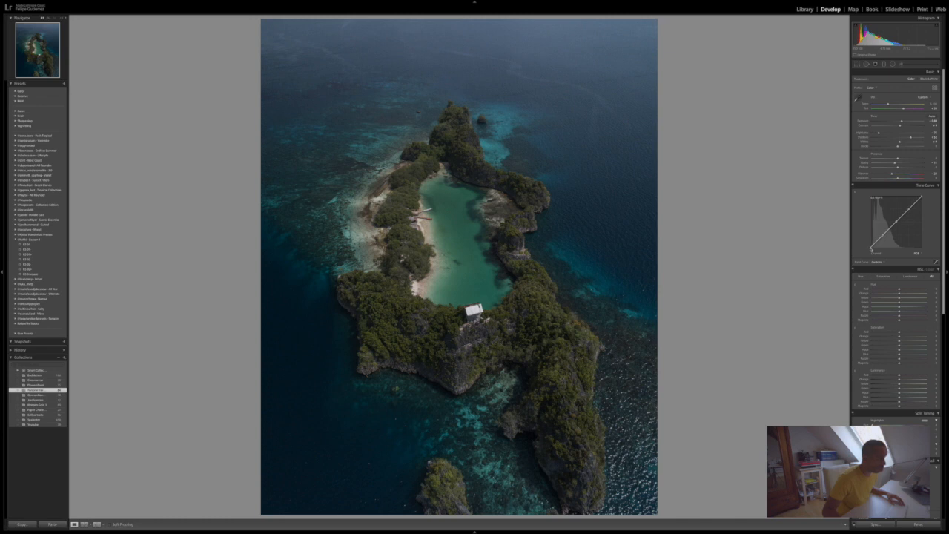
Drag a tone curve point down to deepen contrast for a moodier look.
drag(897, 237, 868, 243)
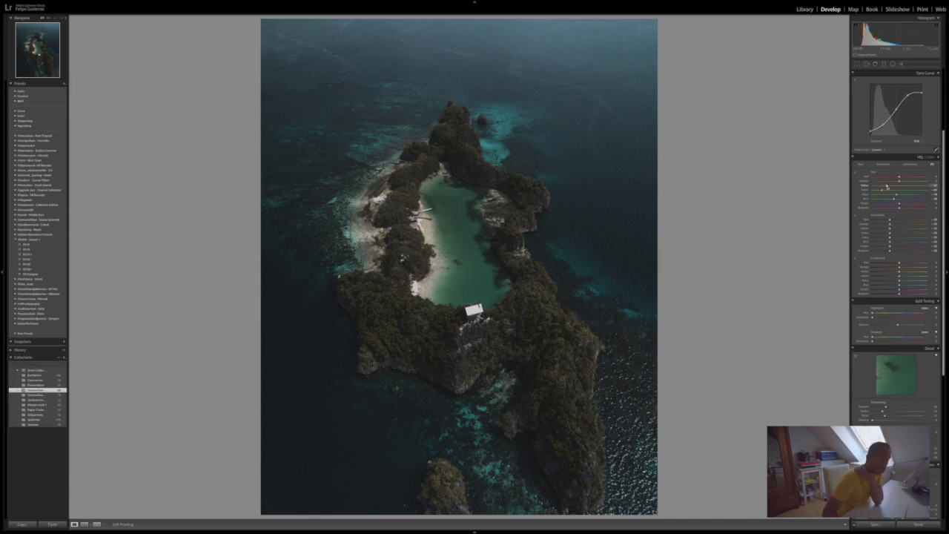
Lower the Blue saturation slider to grey out the sea.
drag(897, 183, 890, 183)
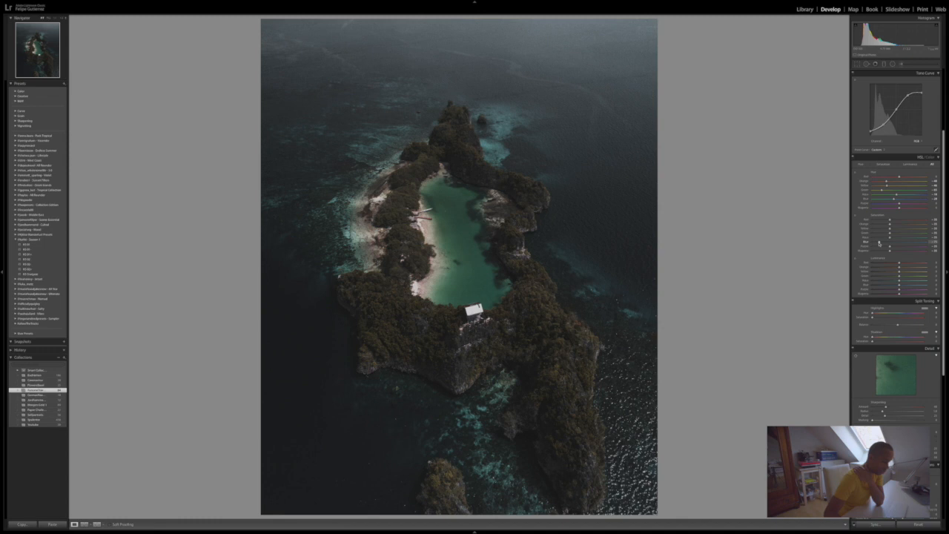
mouse_move(880, 244)
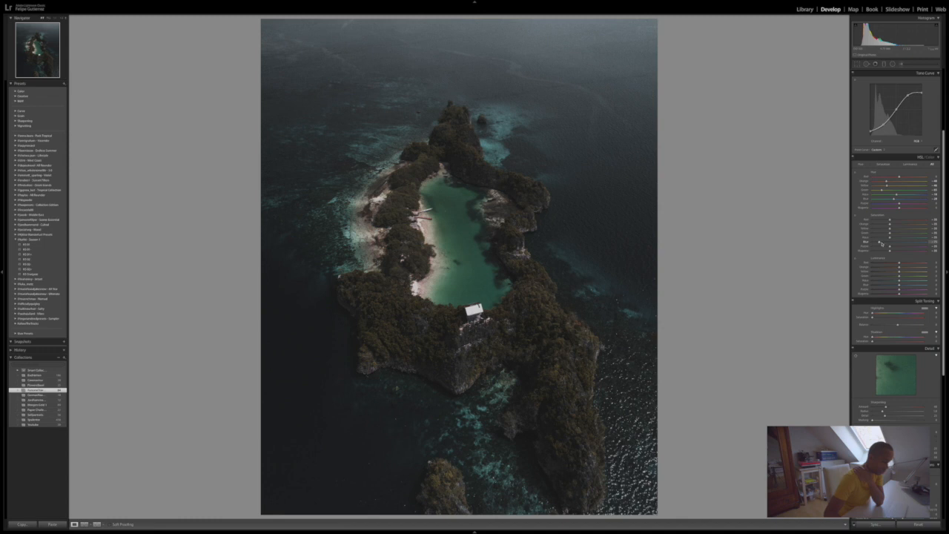
mouse_move(882, 243)
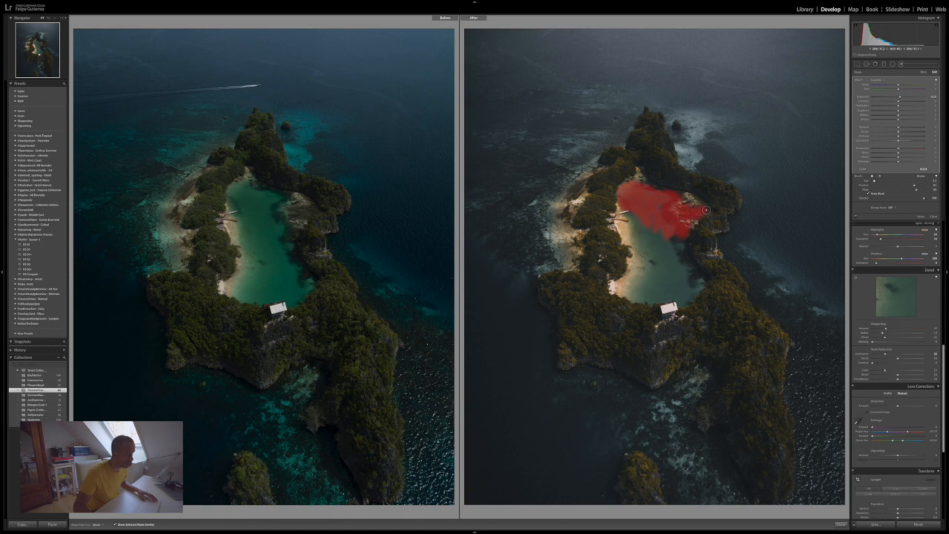
Extend the brush mask stroke downward across the middle of the lagoon.
drag(706, 210, 686, 258)
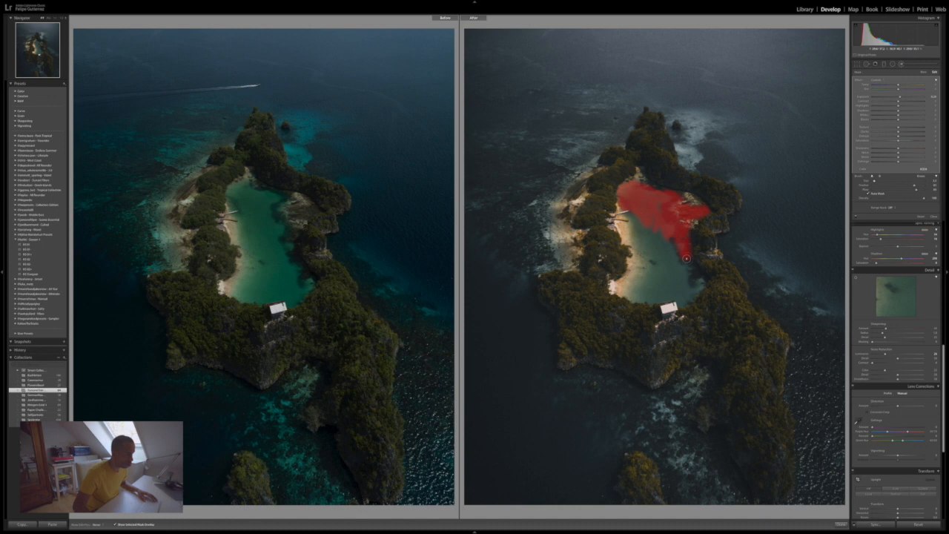